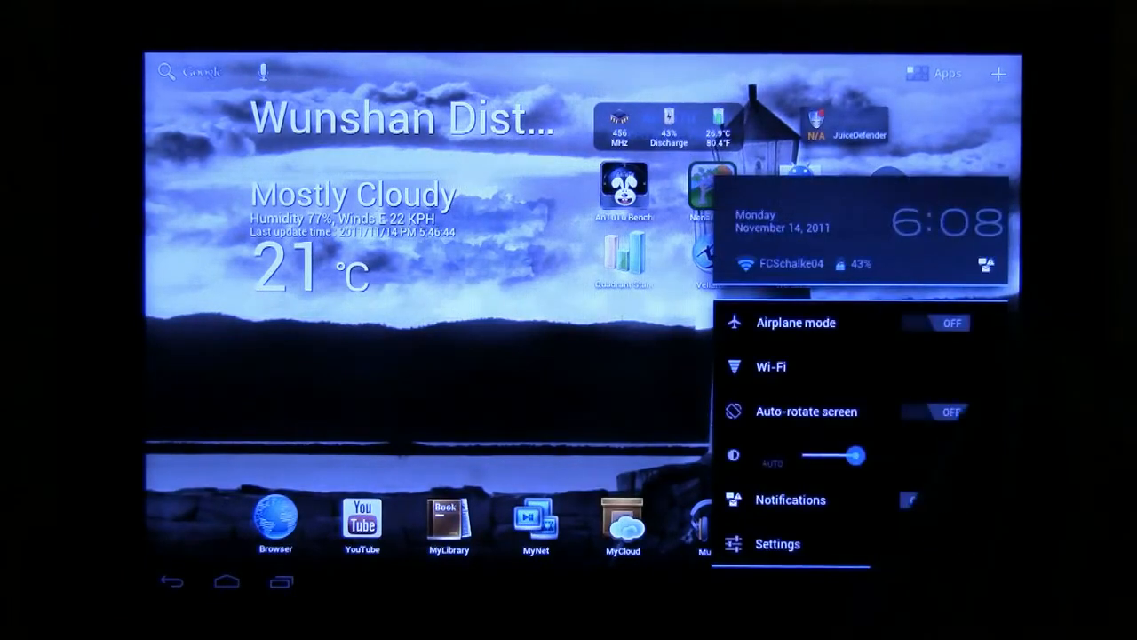
From the notification panel, reach Thor Rom Parts and tick 'Enable / disable quick controls'
left_click(933, 500)
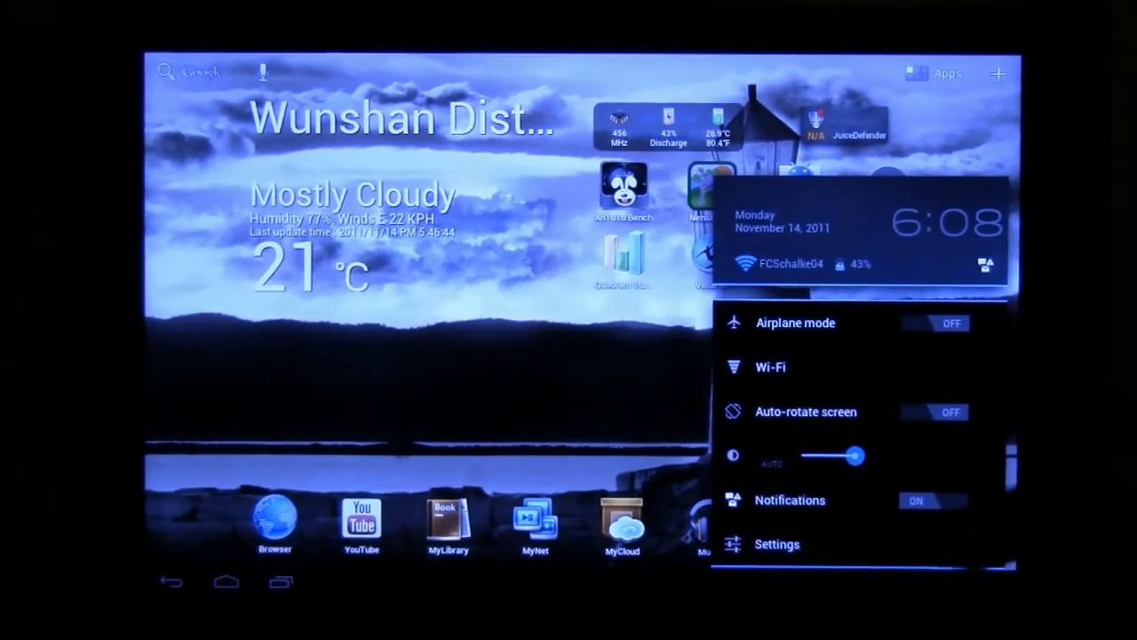
left_click(778, 543)
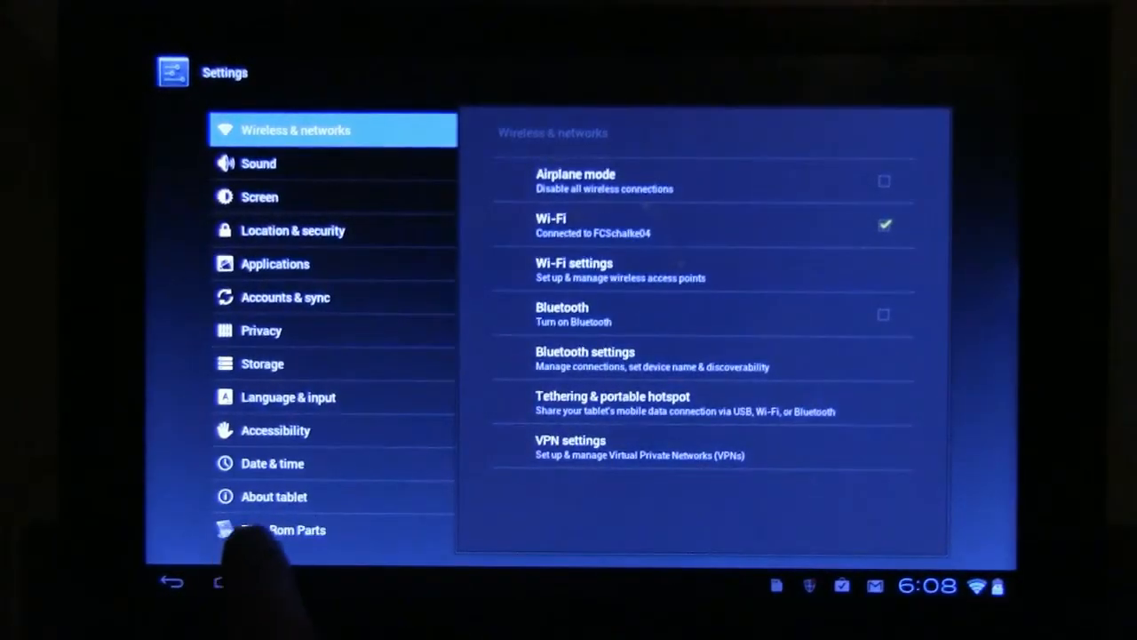
left_click(297, 529)
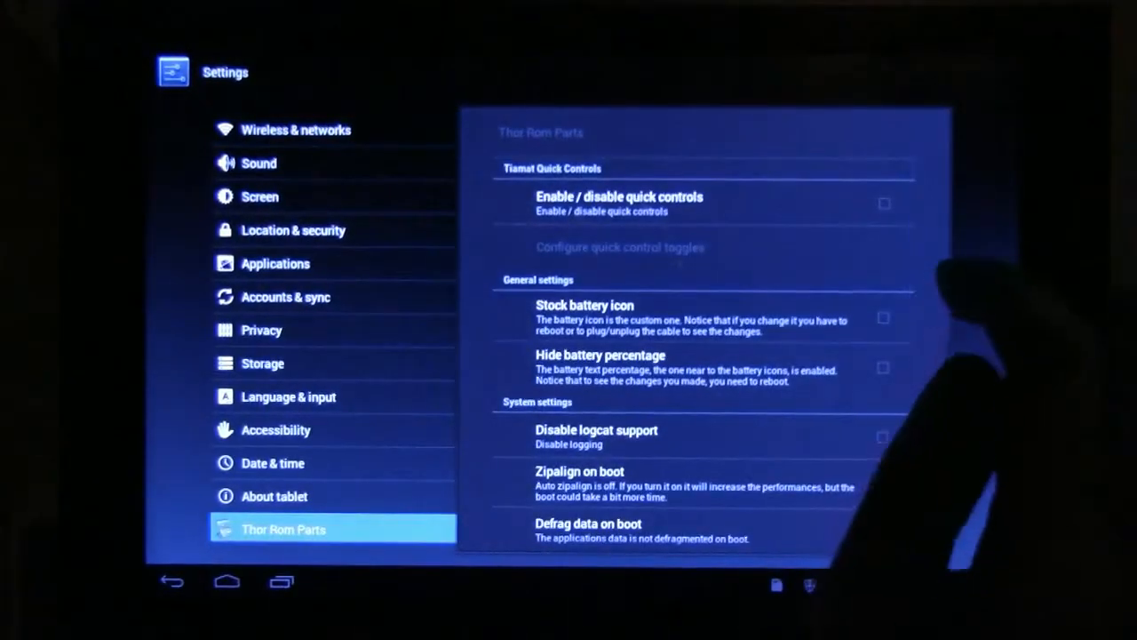
left_click(702, 203)
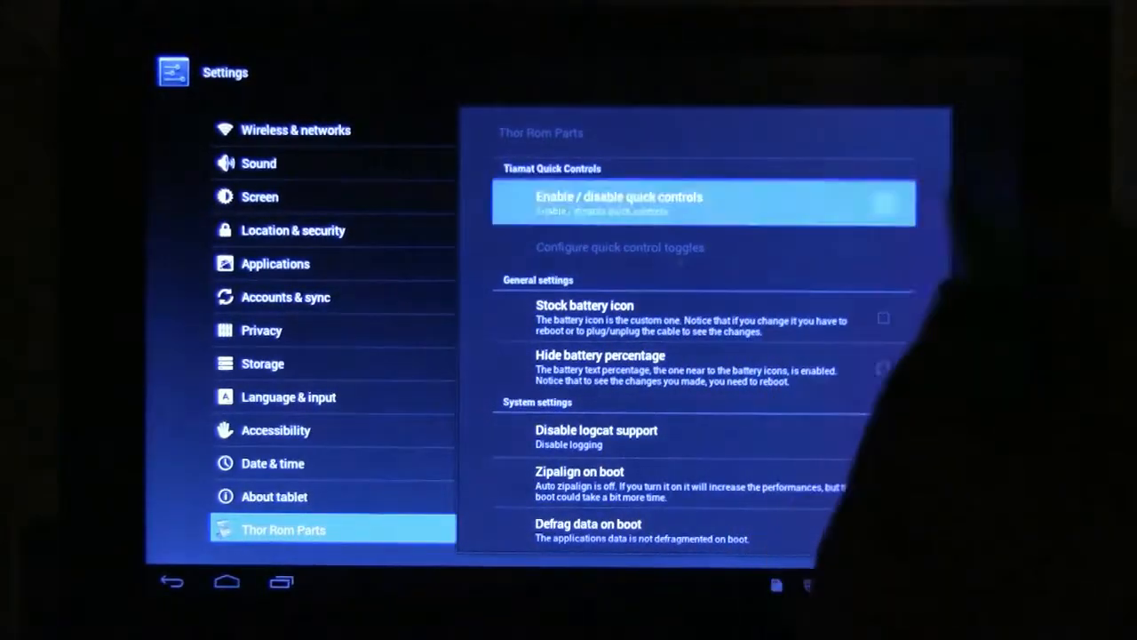
left_click(885, 203)
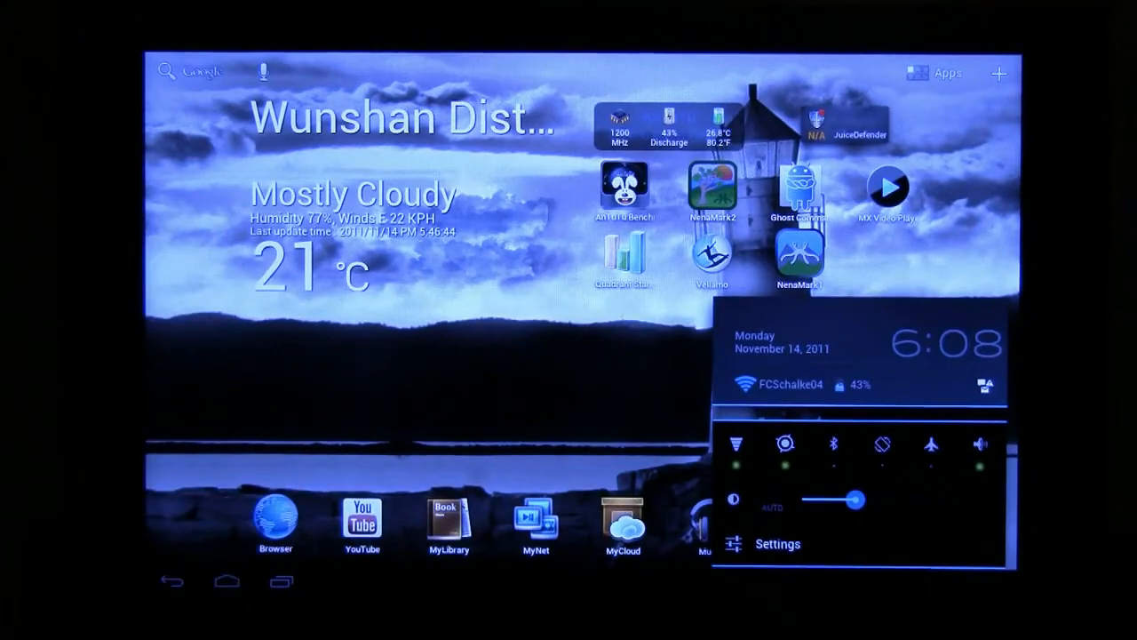
Enter Thor Rom Parts from Settings and scroll down to the Overclocking section
left_click(778, 543)
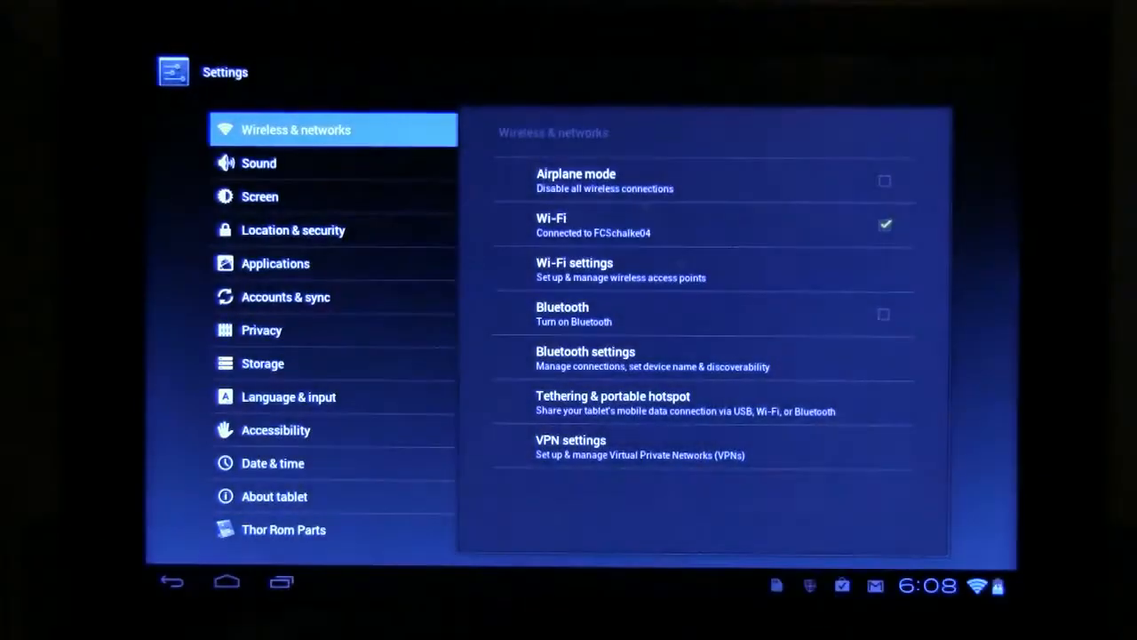
left_click(284, 530)
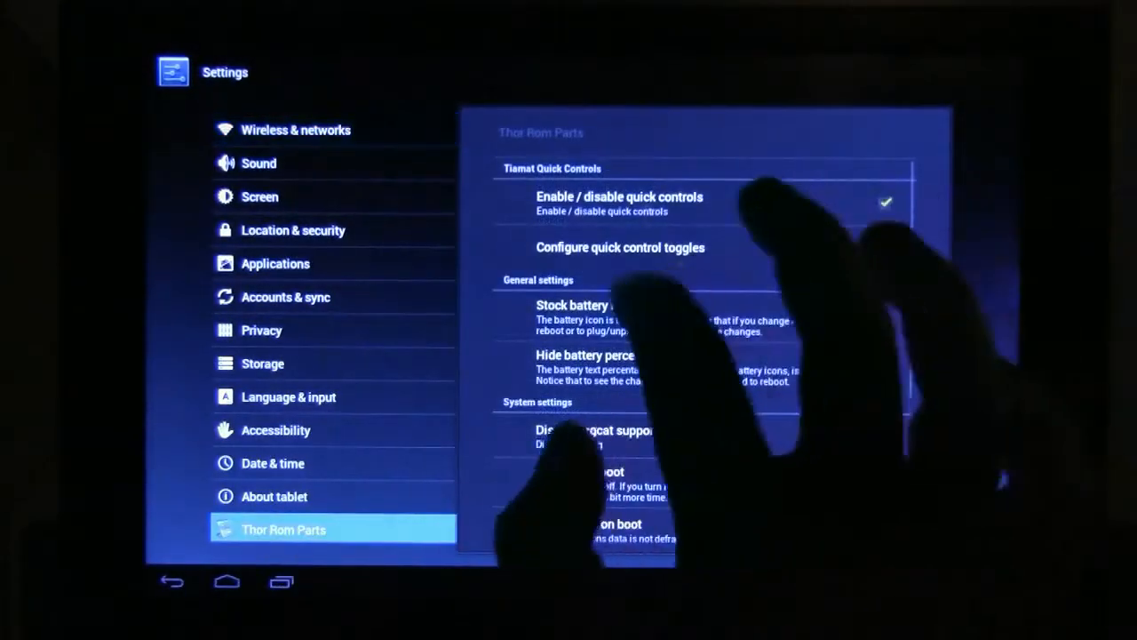
left_click(620, 247)
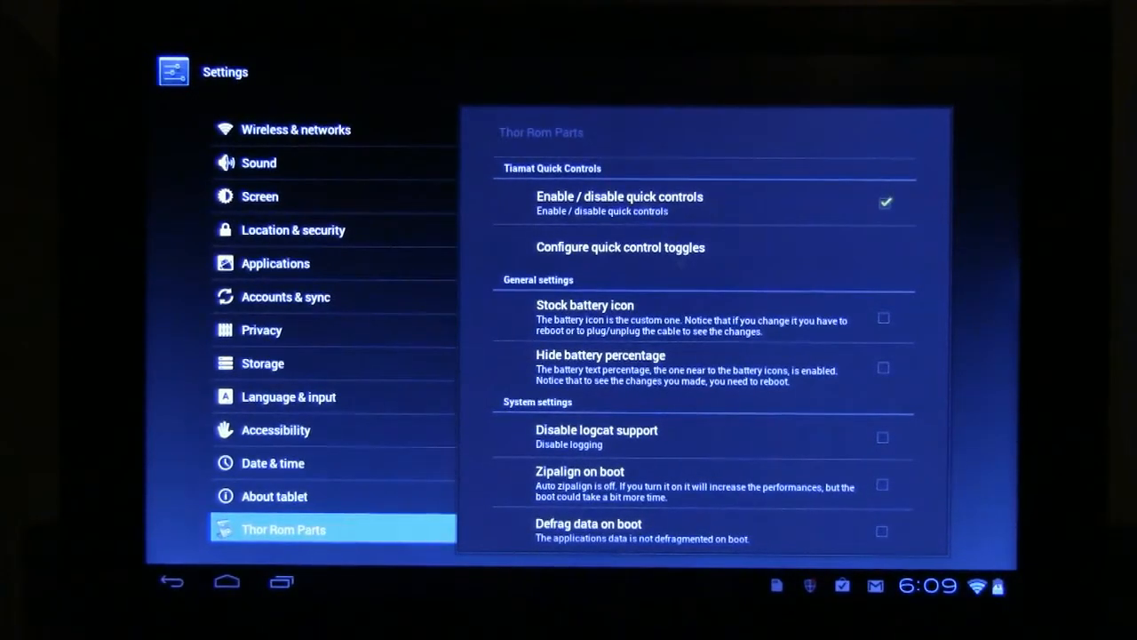
scroll("down", 3)
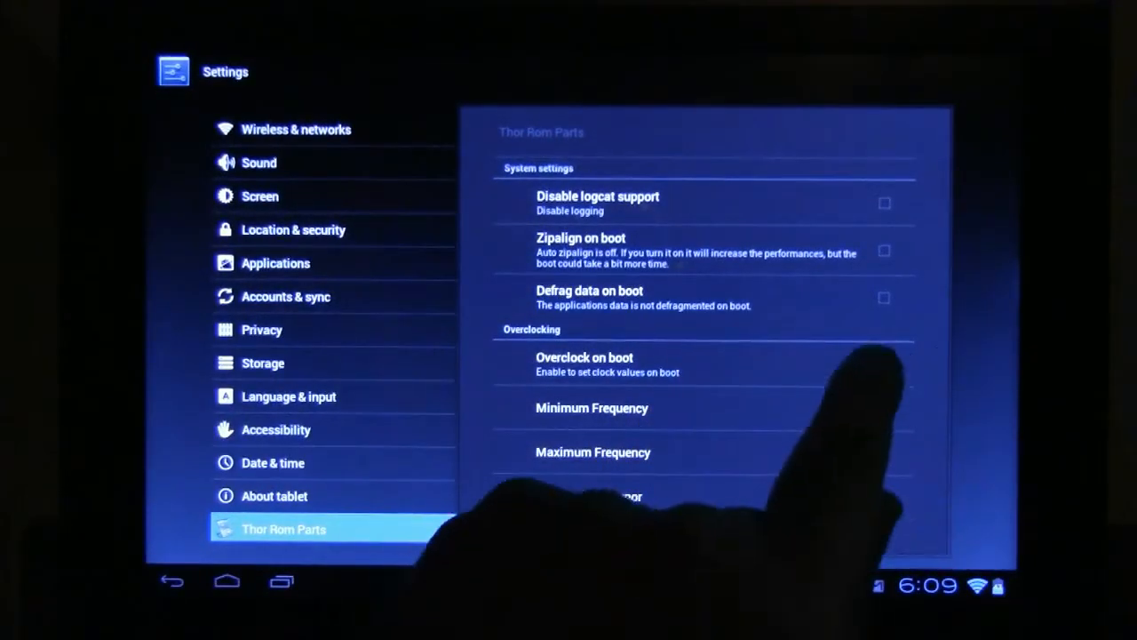
Browse the Maximum Frequency list and pick a new MHz value
left_click(594, 453)
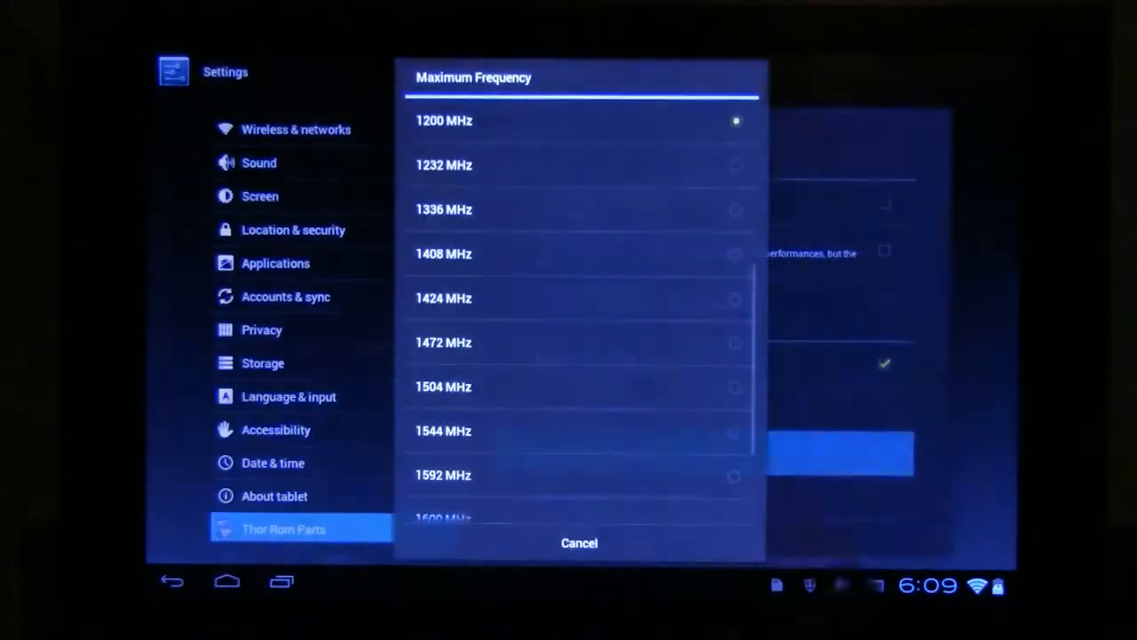
scroll("down", 3)
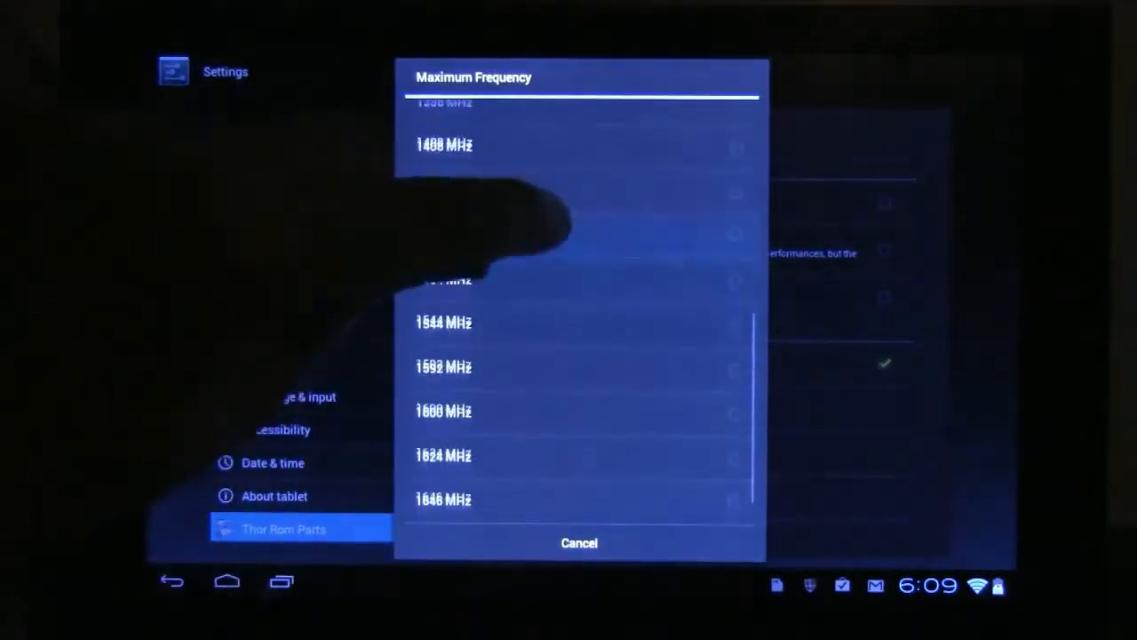
left_click(579, 544)
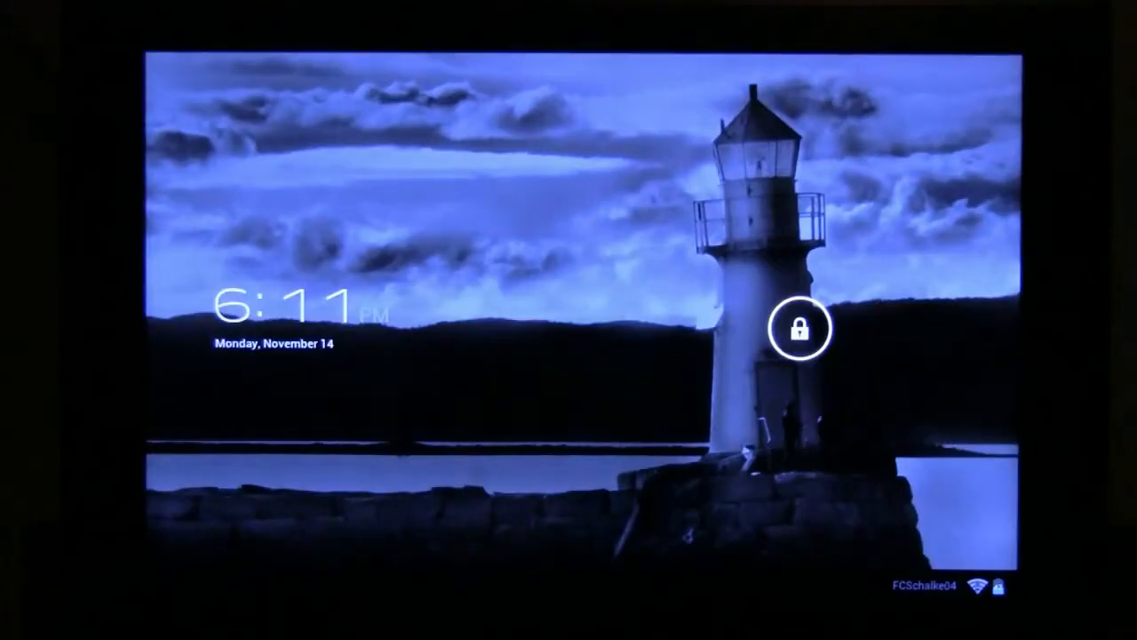
Slide the lock icon to unlock the tablet
left_click_drag(803, 327, 853, 426)
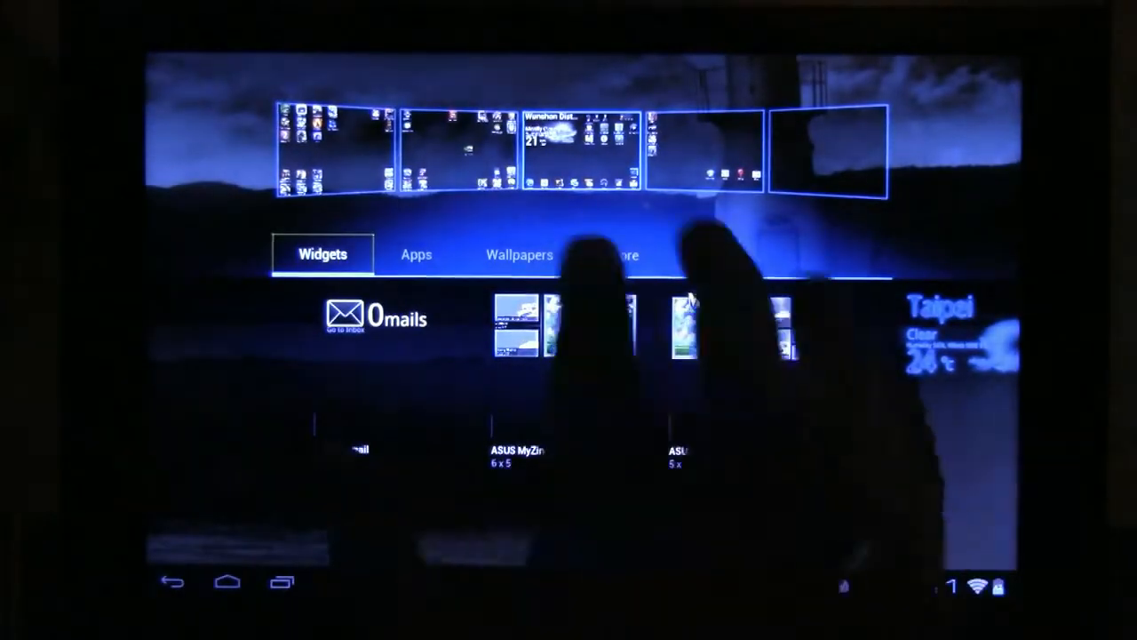
Leave the launcher customize view for the Settings app
left_click(519, 256)
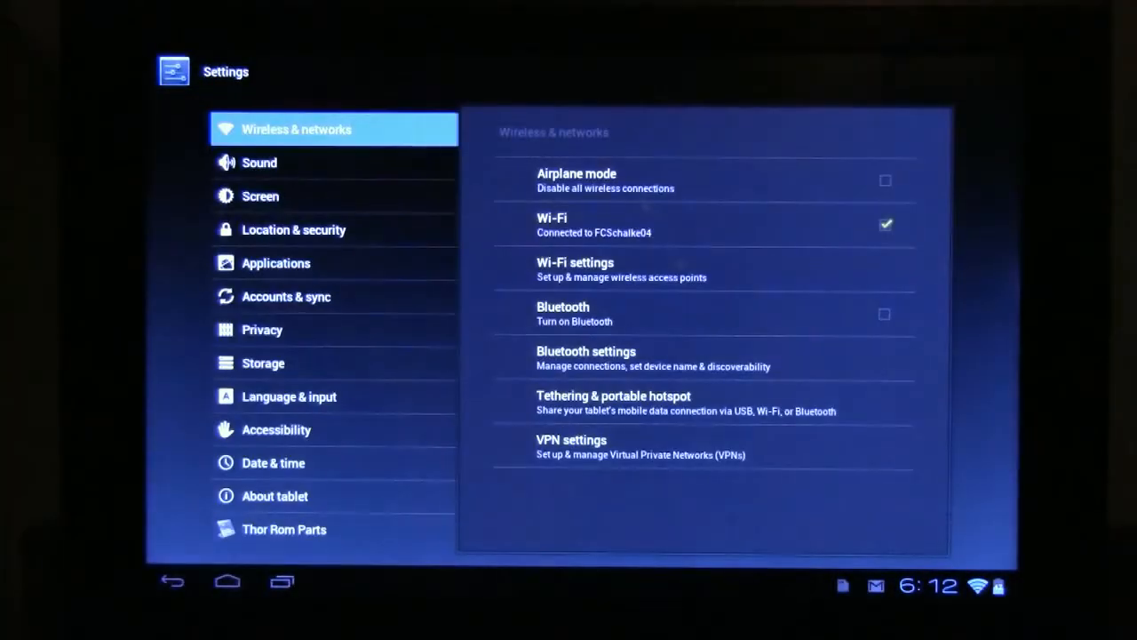
In Thor Rom Parts set Maximum Frequency to 608 MHz, then reboot the tablet
left_click(284, 529)
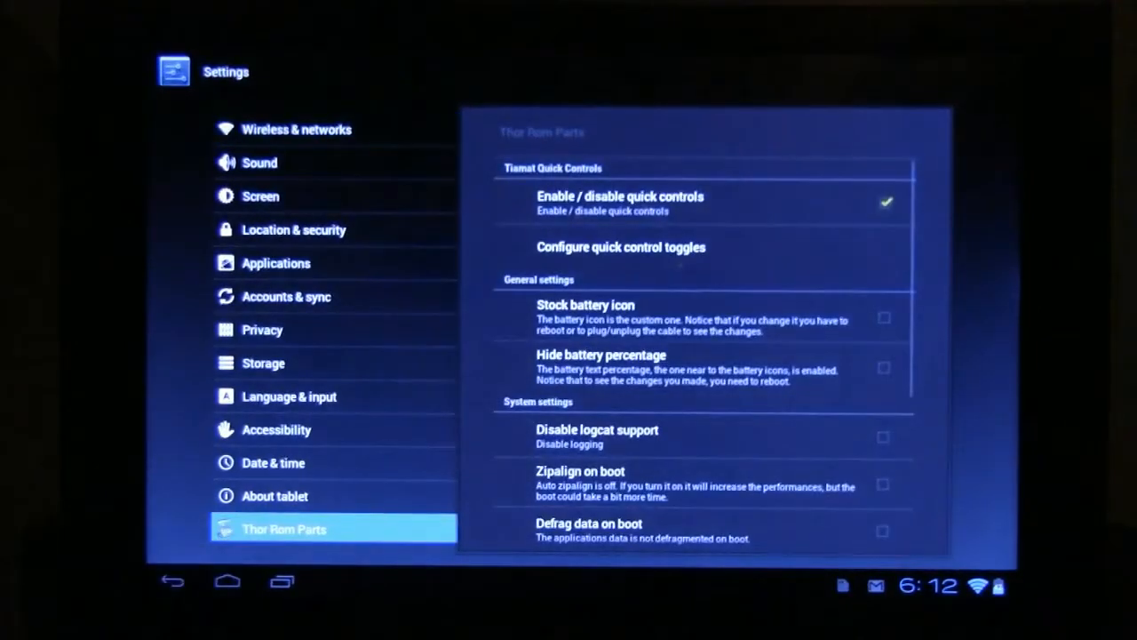
scroll("down", 3)
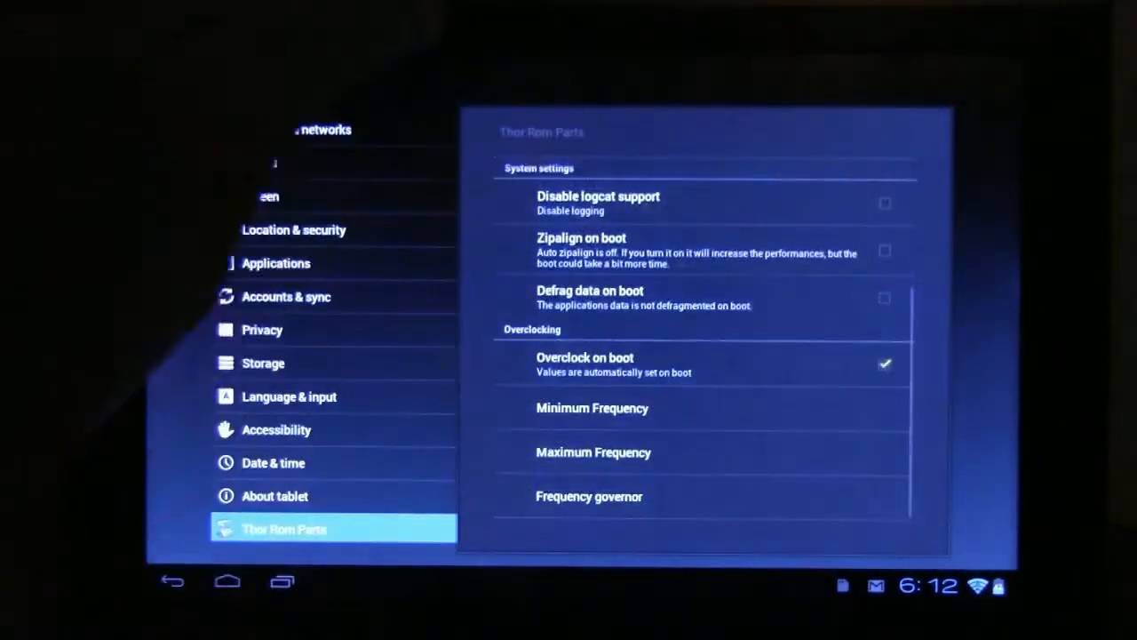
left_click(593, 454)
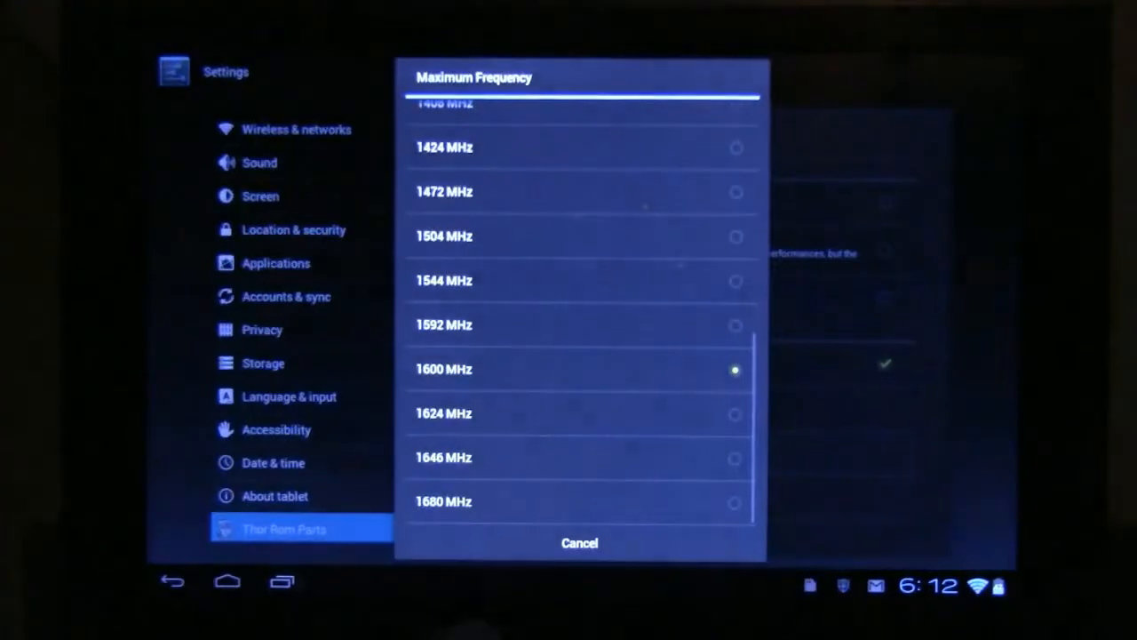
scroll("down", 3)
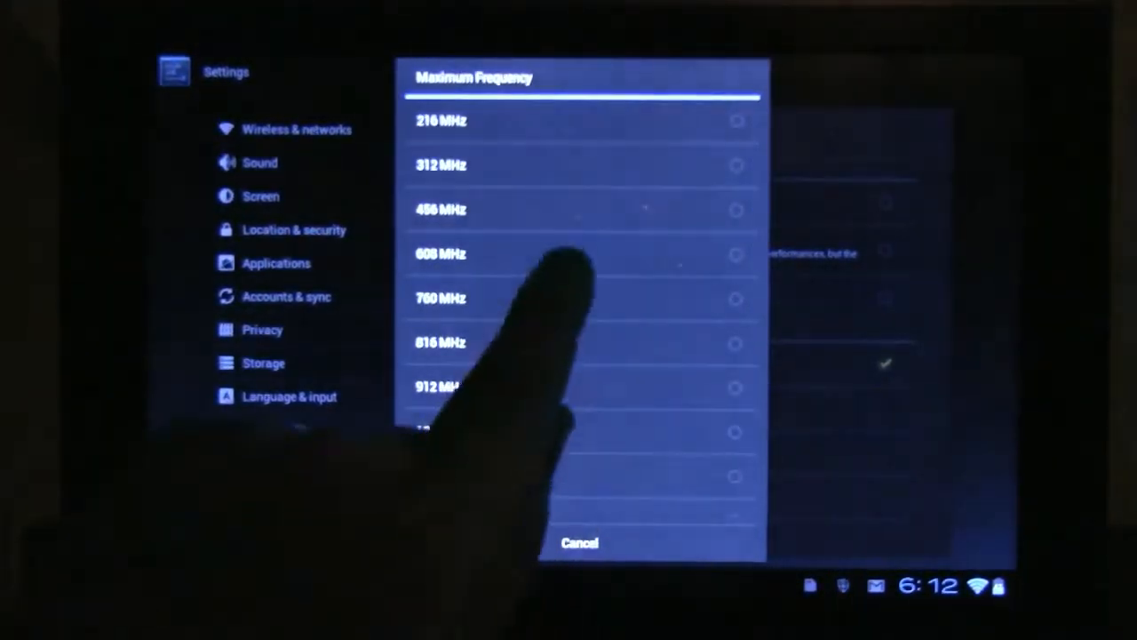
left_click(579, 544)
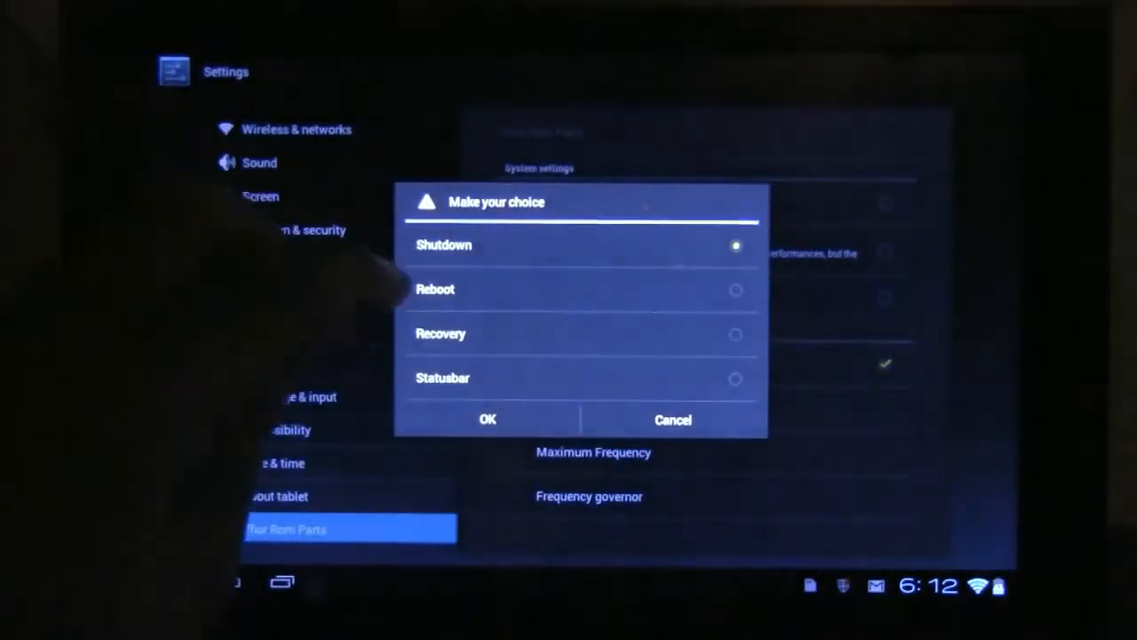
left_click(487, 420)
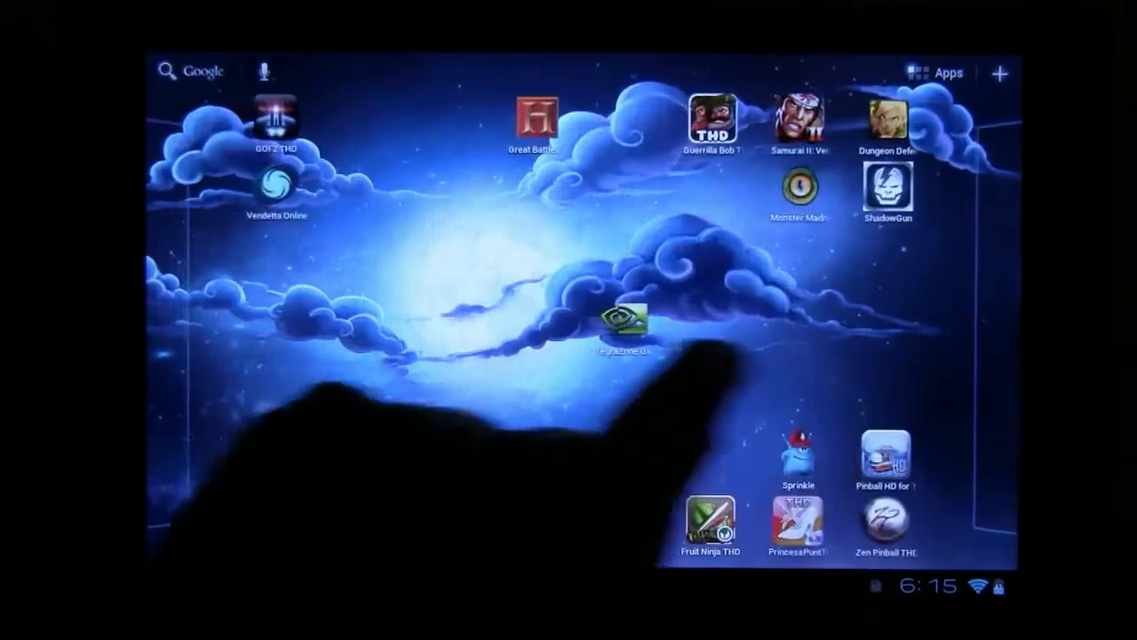
In launcher customize, browse the live wallpaper choices and back out without picking one
scroll("left", 3)
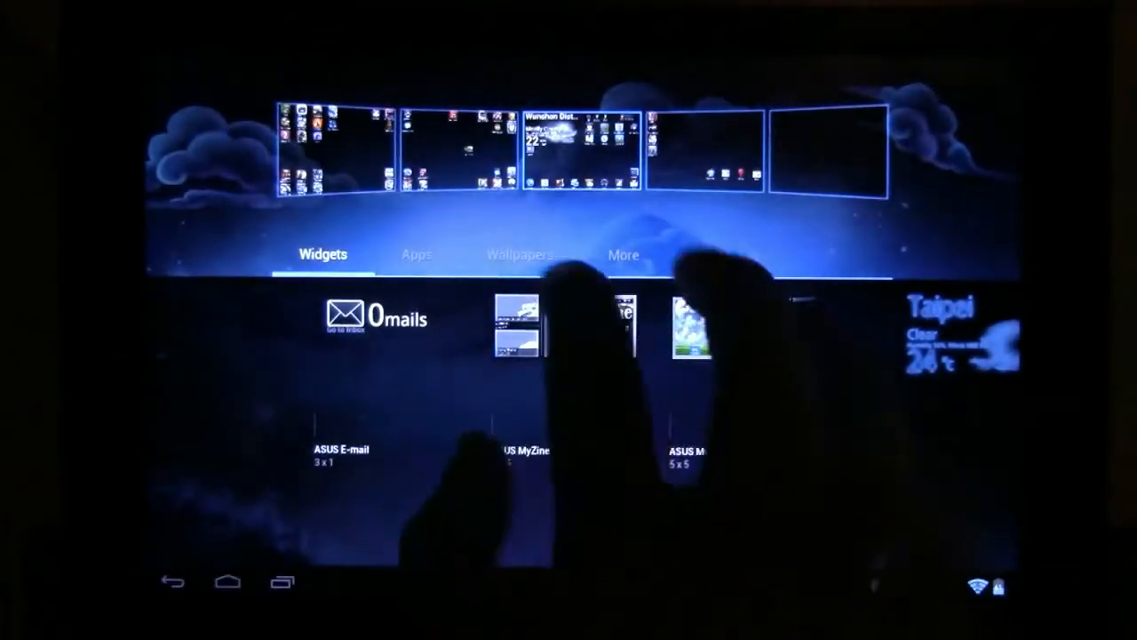
left_click(519, 256)
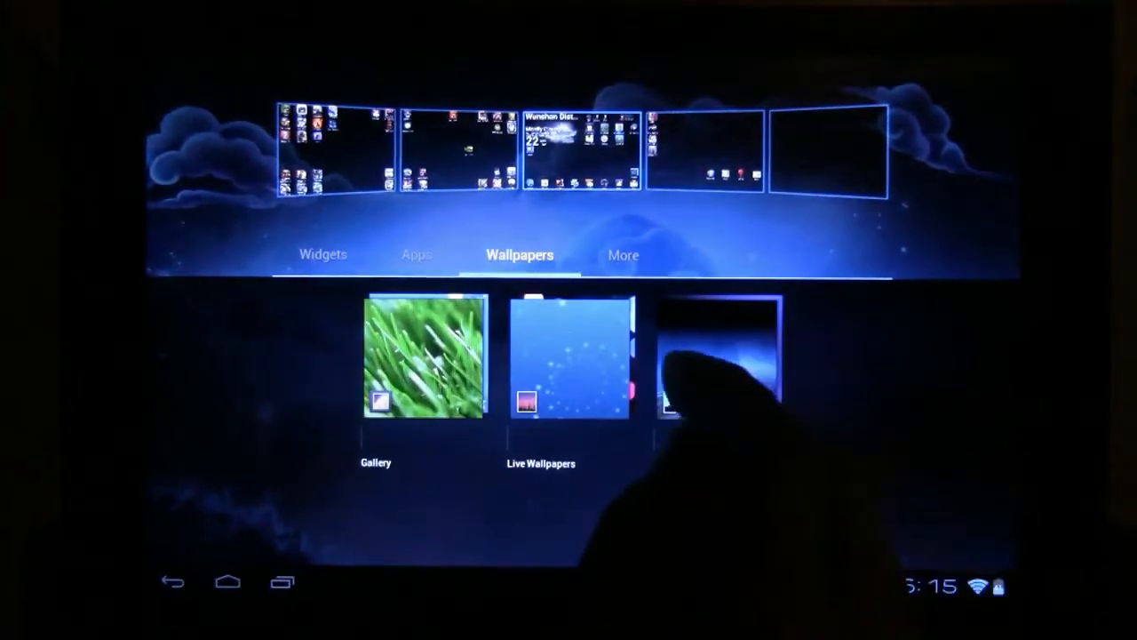
left_click(568, 356)
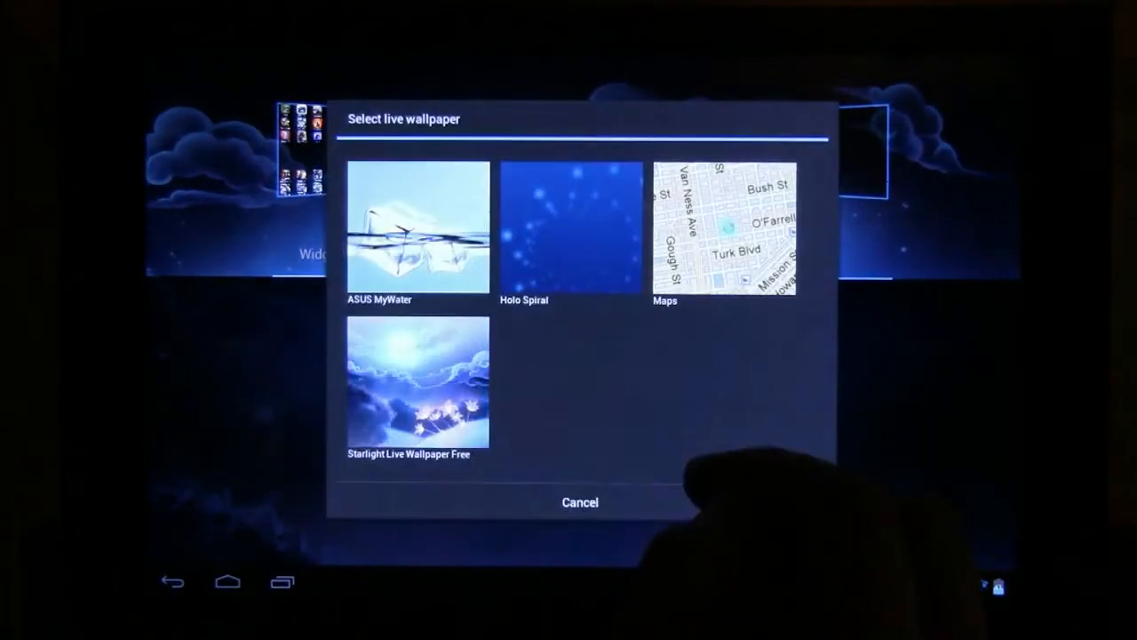
left_click(579, 501)
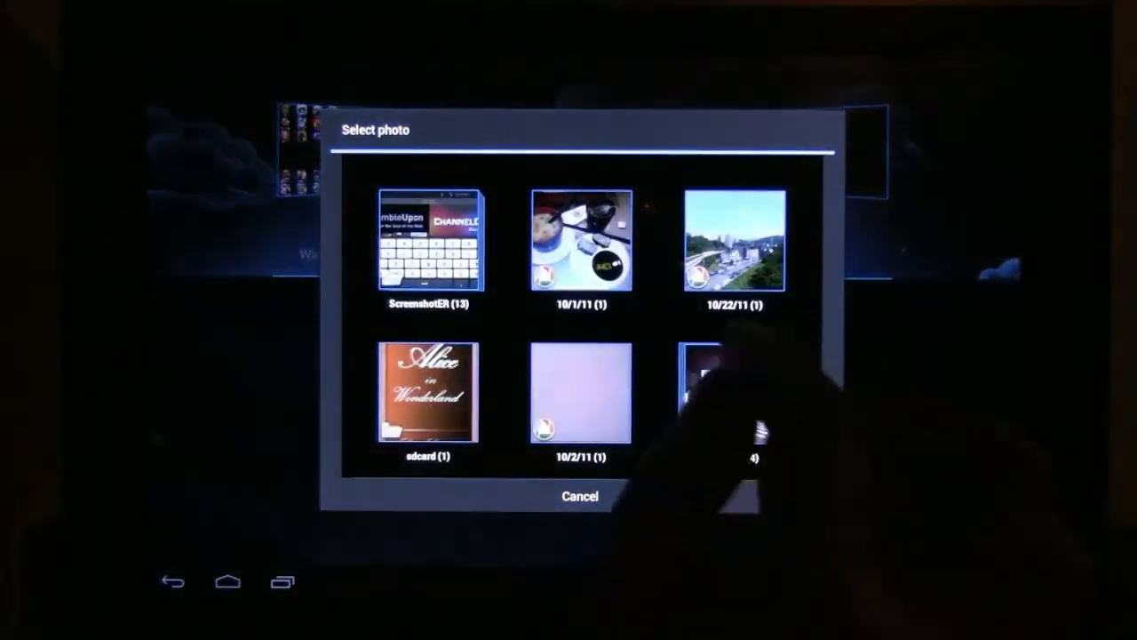
Pick the lighthouse photo from the Gallery album and accept its crop as wallpaper
scroll("right", 3)
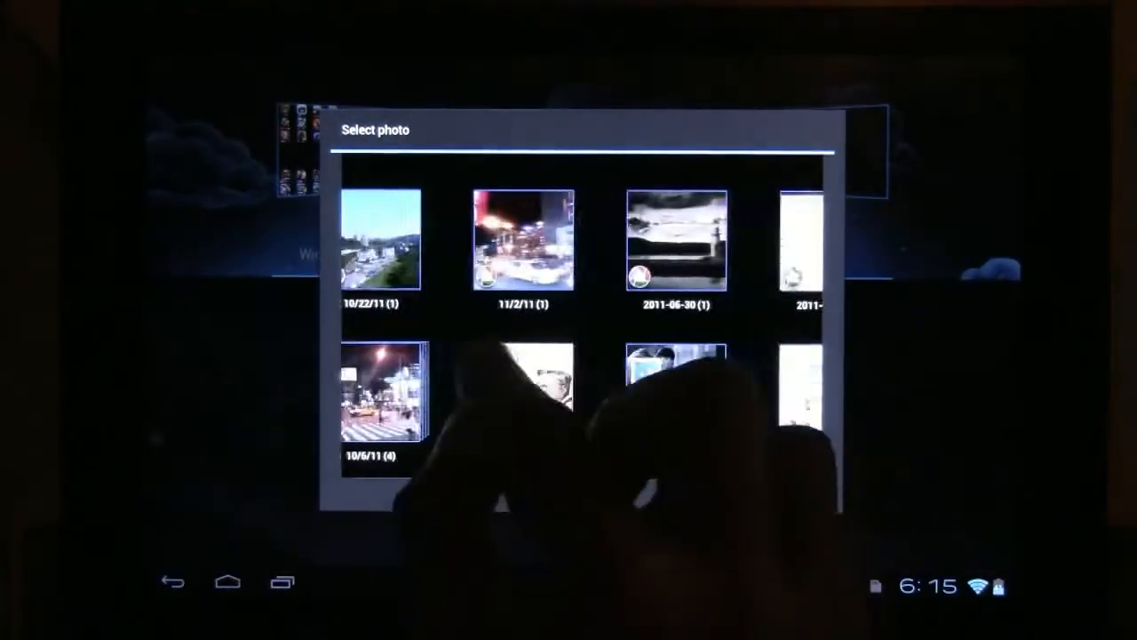
left_click(679, 240)
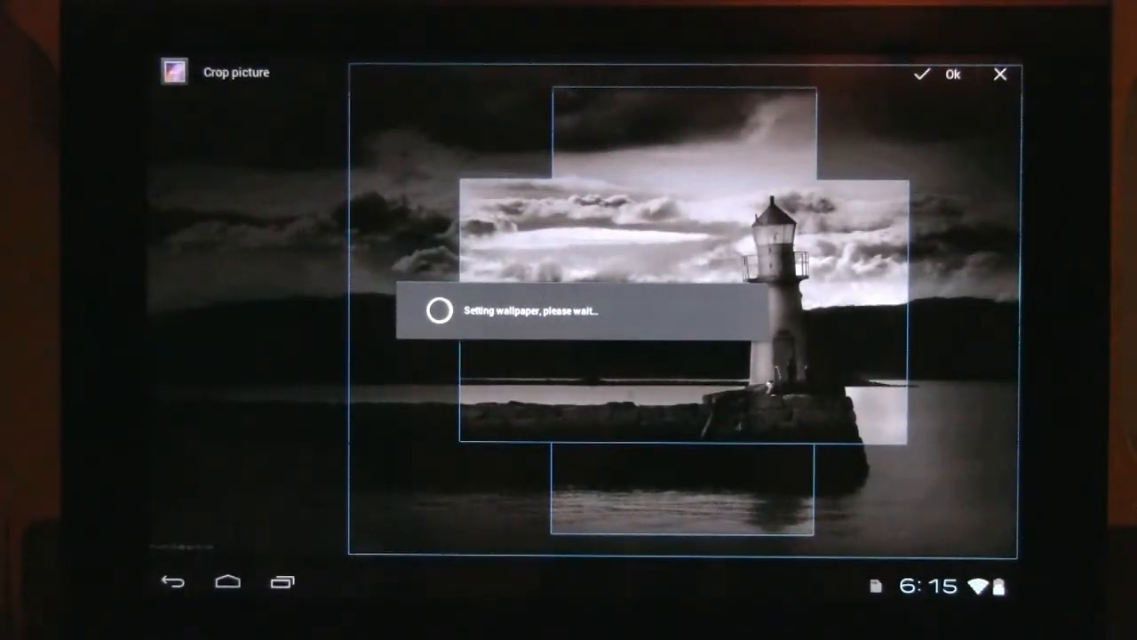
left_click(952, 75)
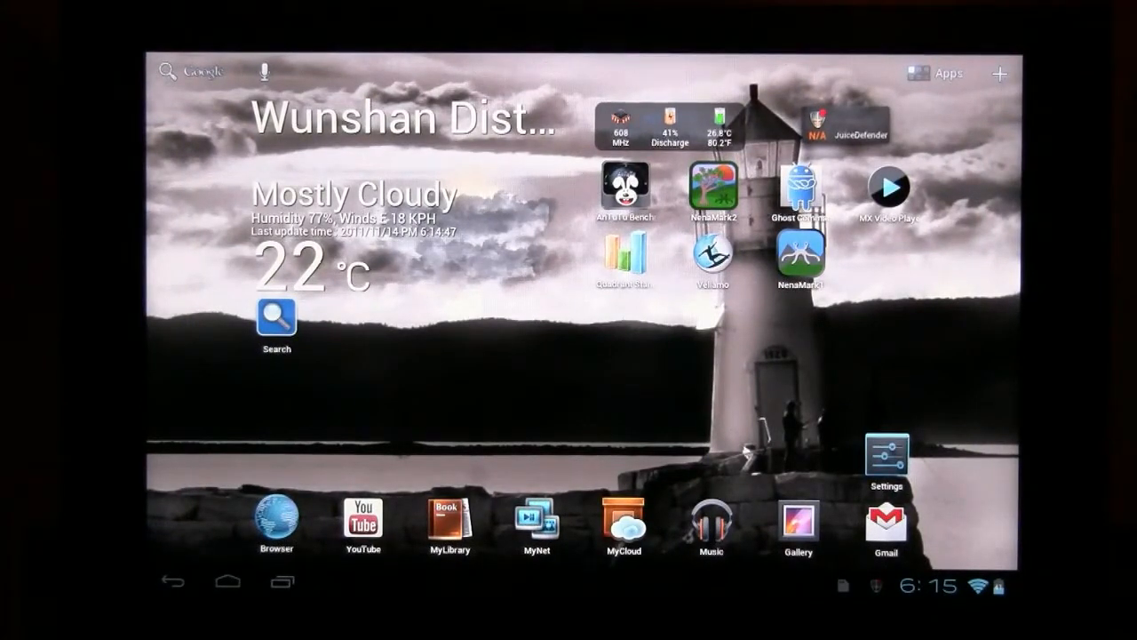
Swipe across the home screens showing the lighthouse wallpaper
scroll("left", 3)
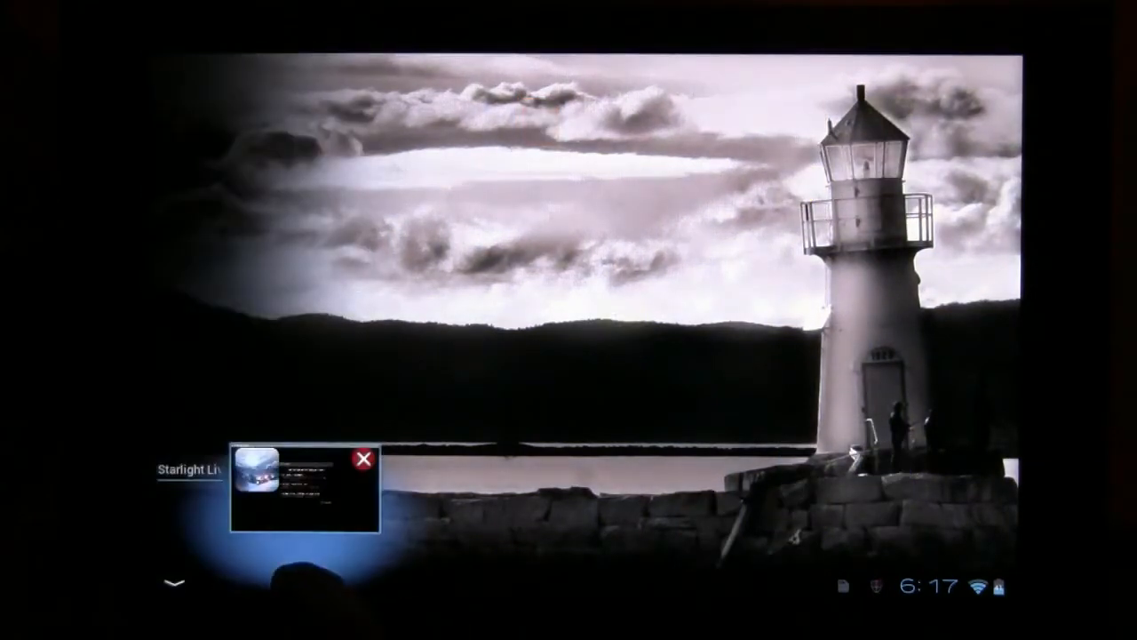
left_click(363, 455)
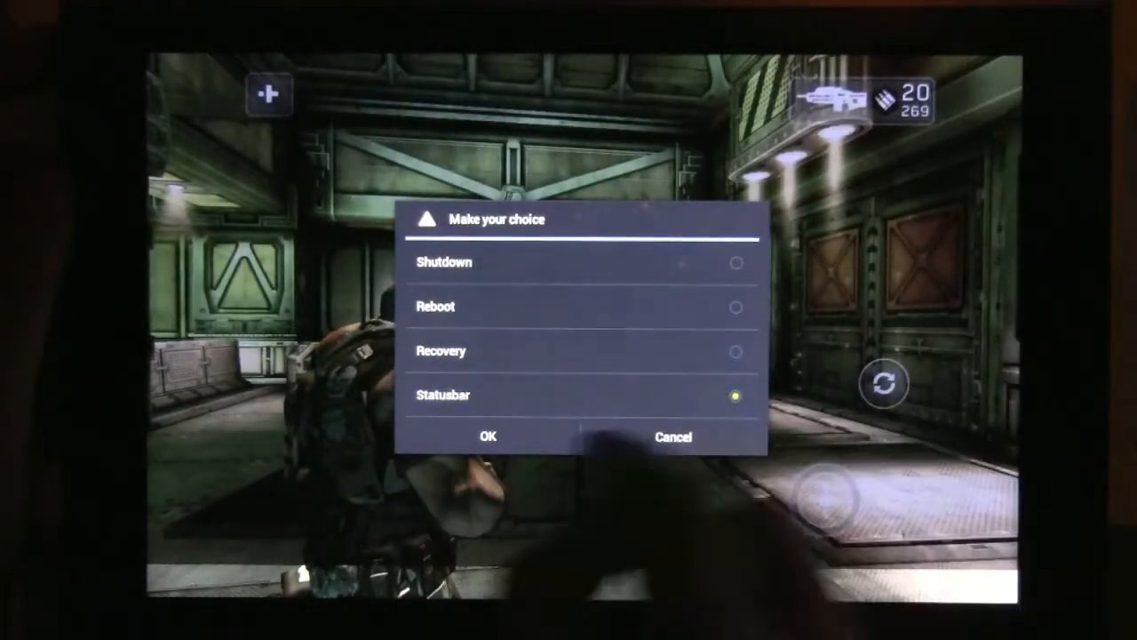
Confirm the Statusbar choice to bring up Status Bar Toggler's menu
left_click(487, 437)
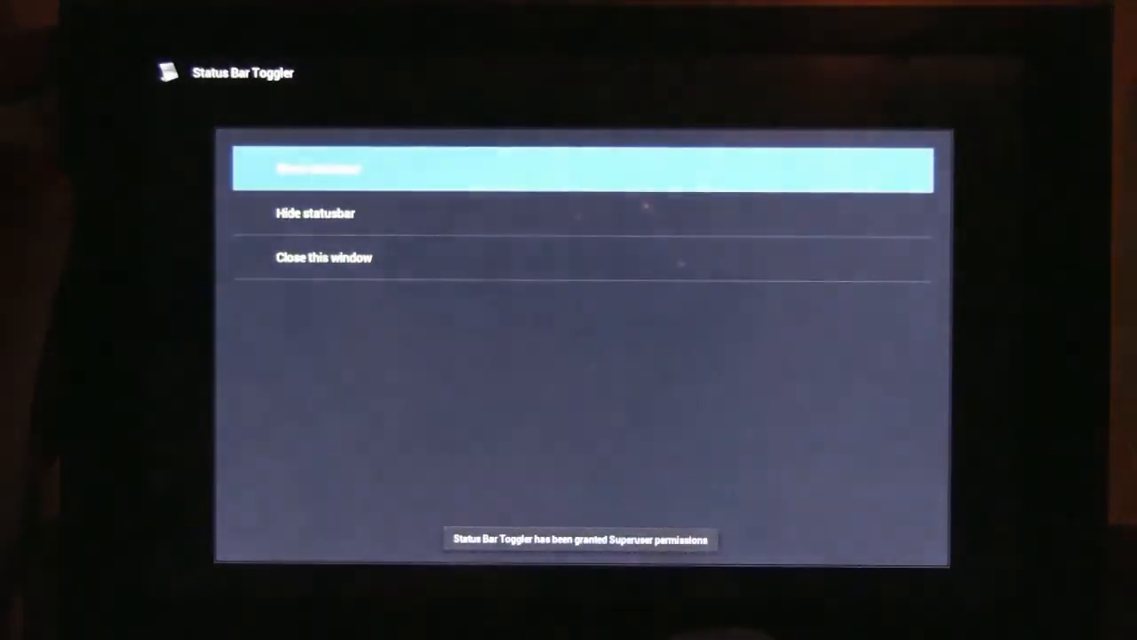